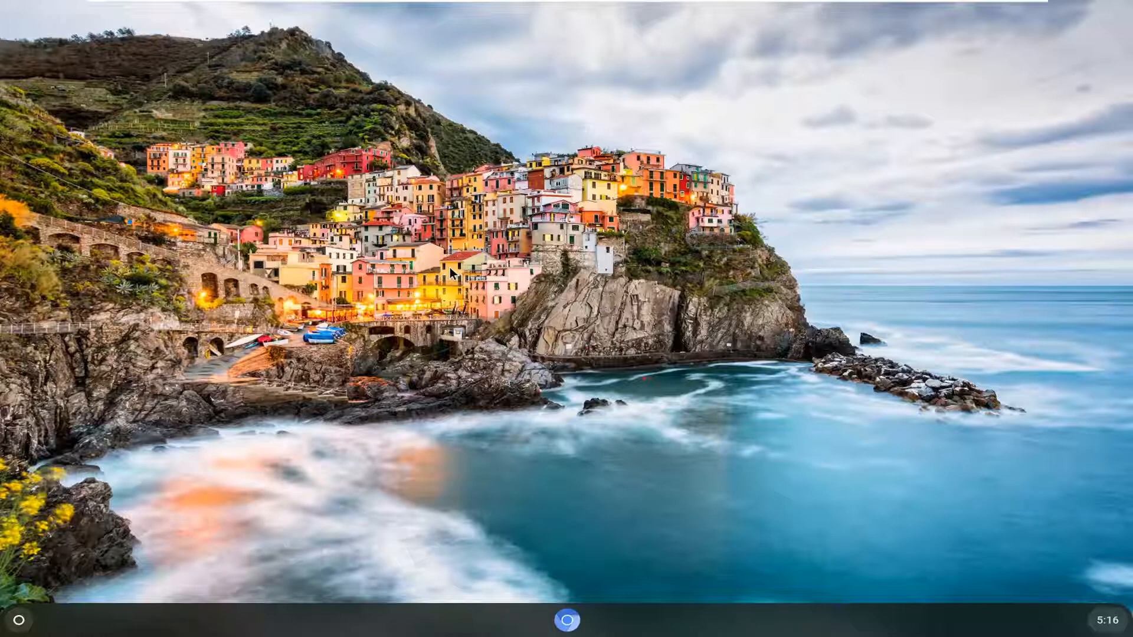
mouse_move(454, 544)
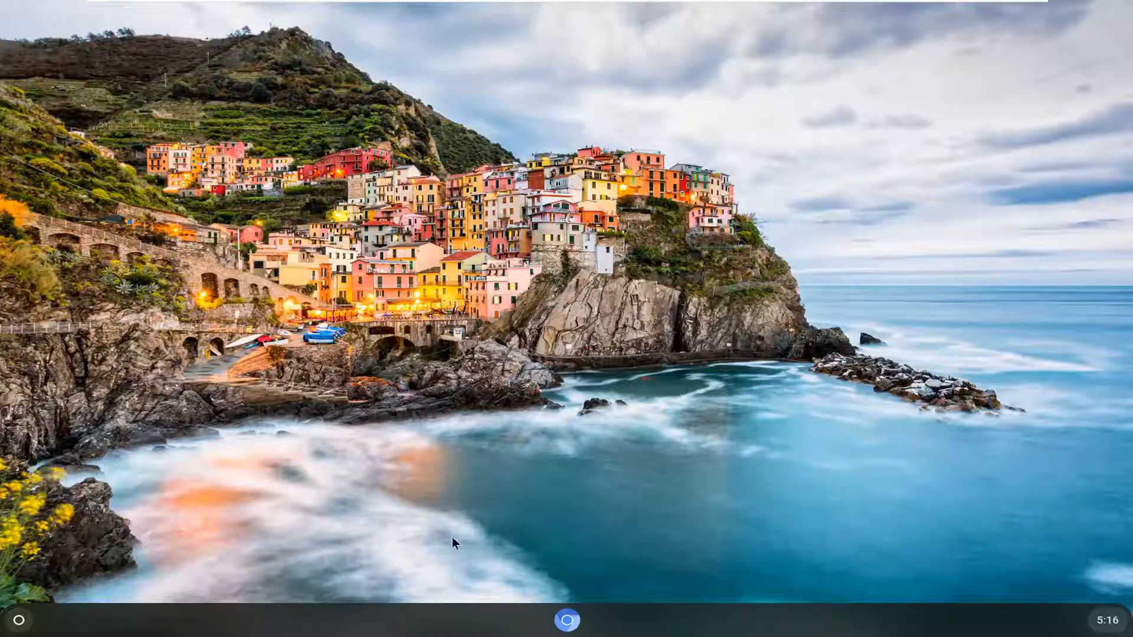
Launch Chrome from the shelf and maximize its window to fill the screen
click(566, 620)
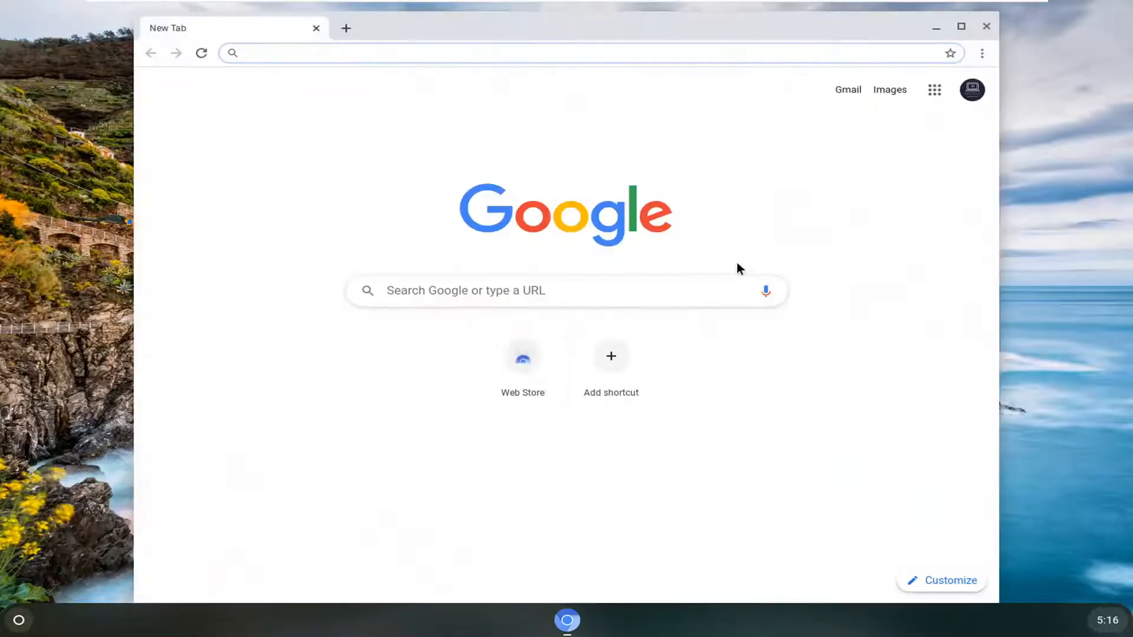
click(961, 28)
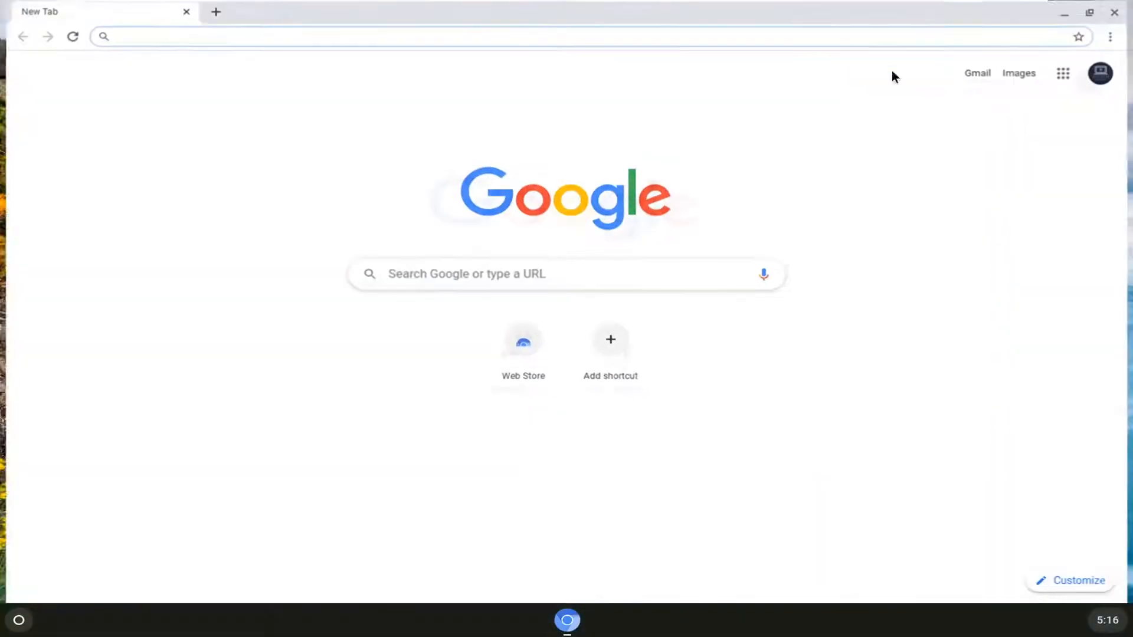
Search Google for 'chrome web store' from the new tab page
click(289, 36)
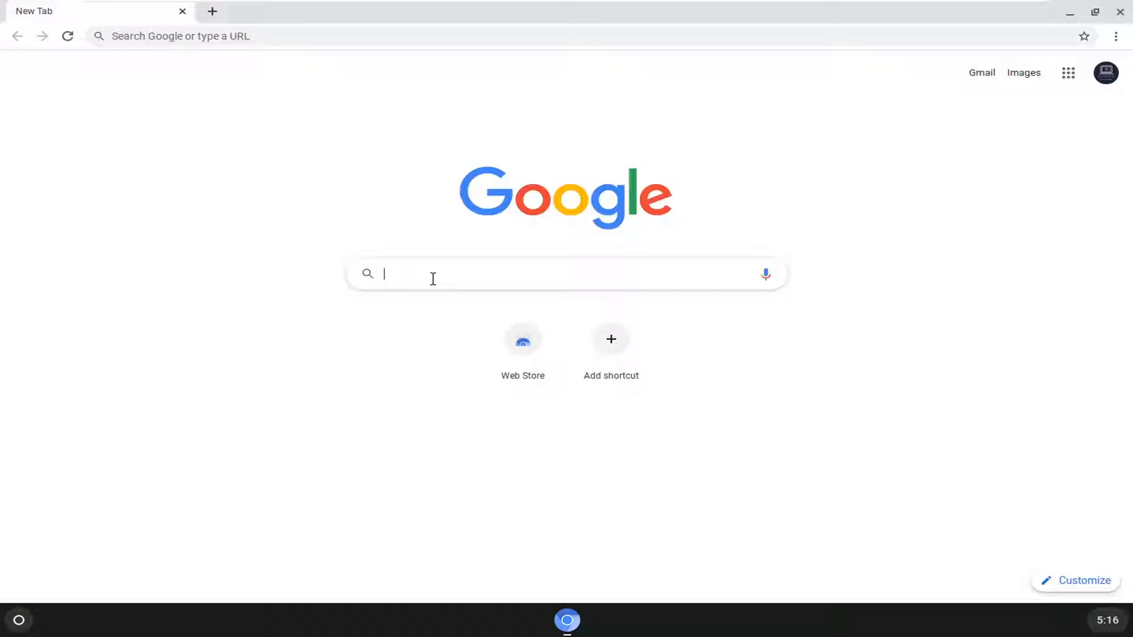
text(chrome web store)
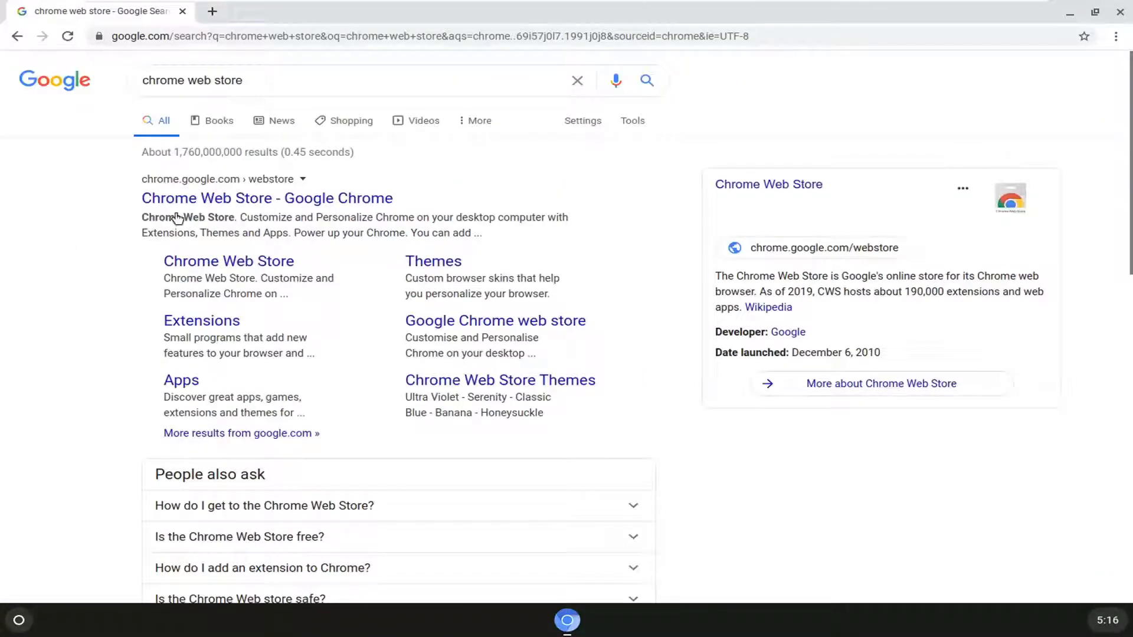
Enter the Chrome Web Store and search it for 'keep awake' extensions
click(265, 199)
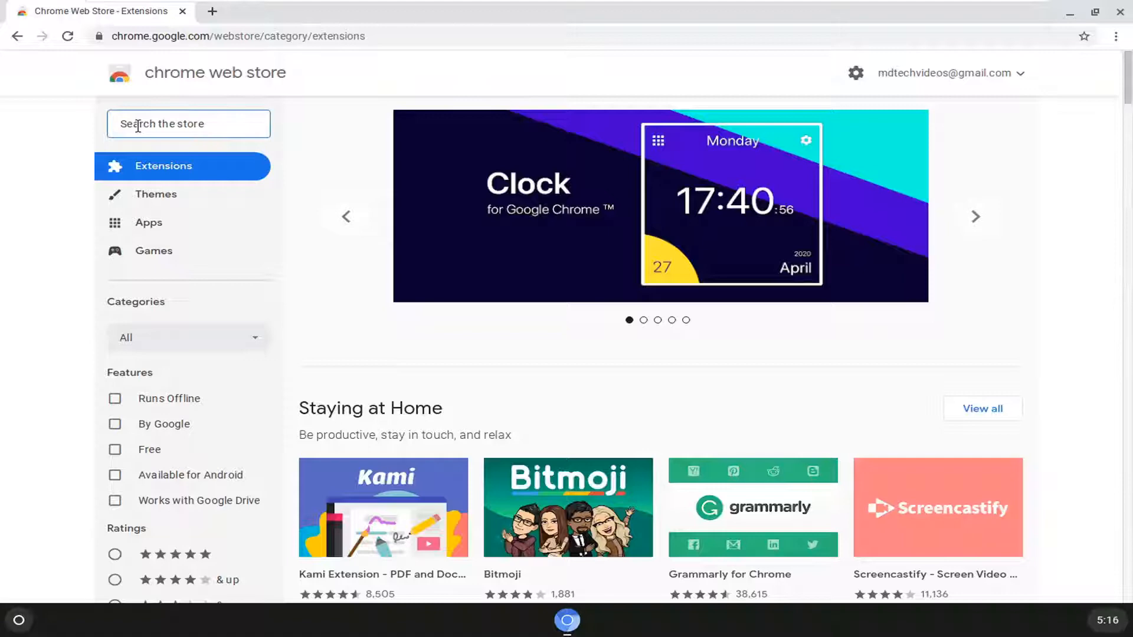
text(keep awake)
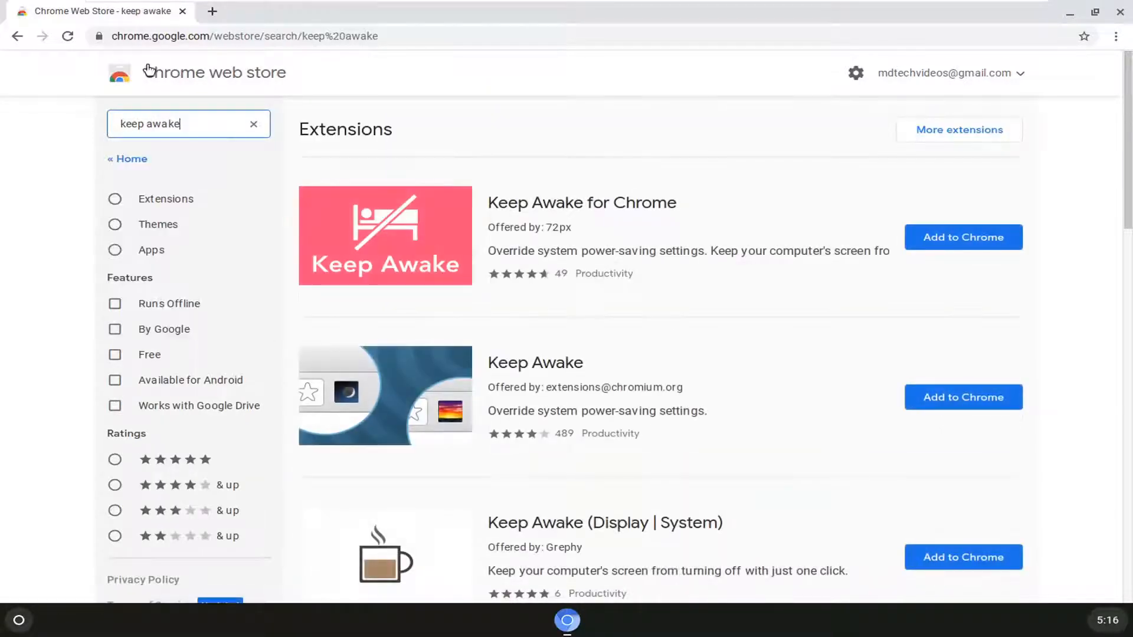
mouse_move(511, 414)
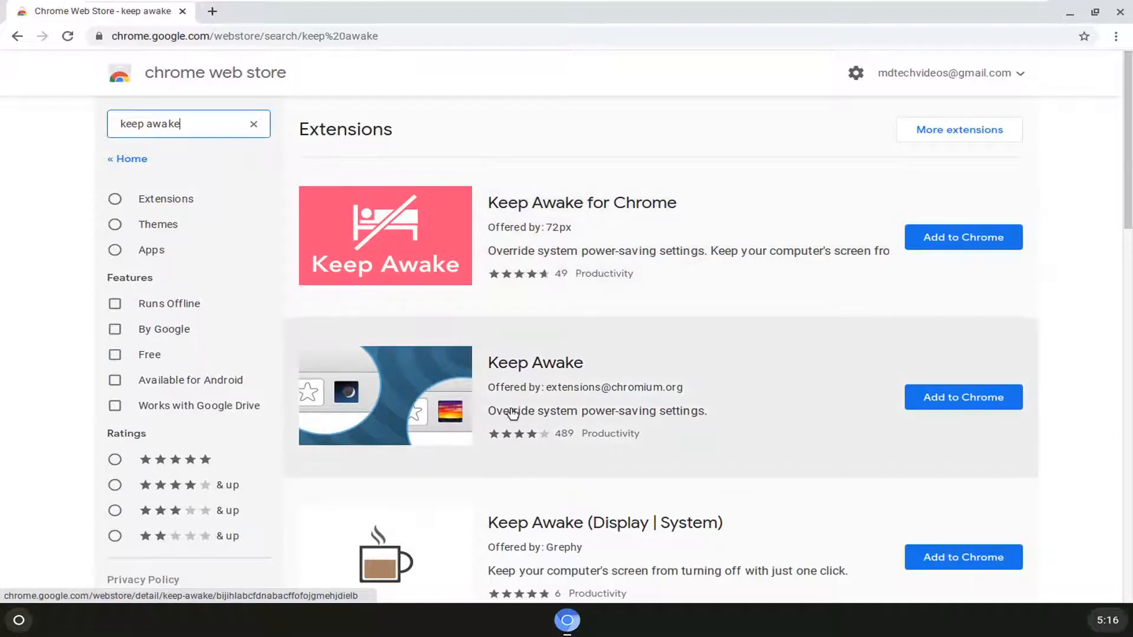
mouse_move(599, 398)
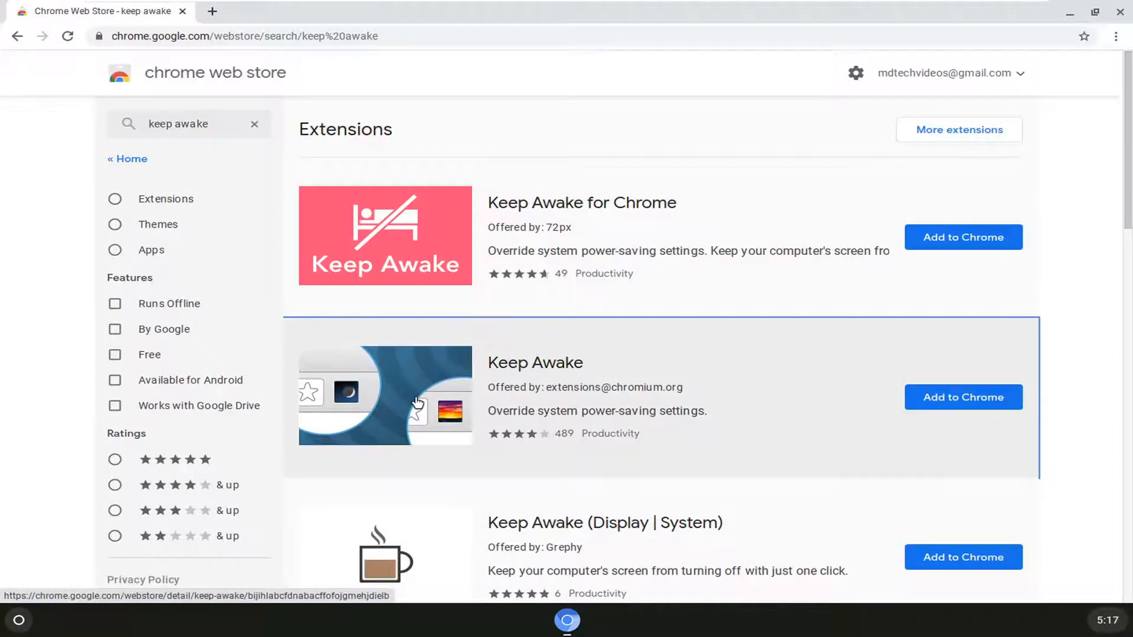
click(535, 362)
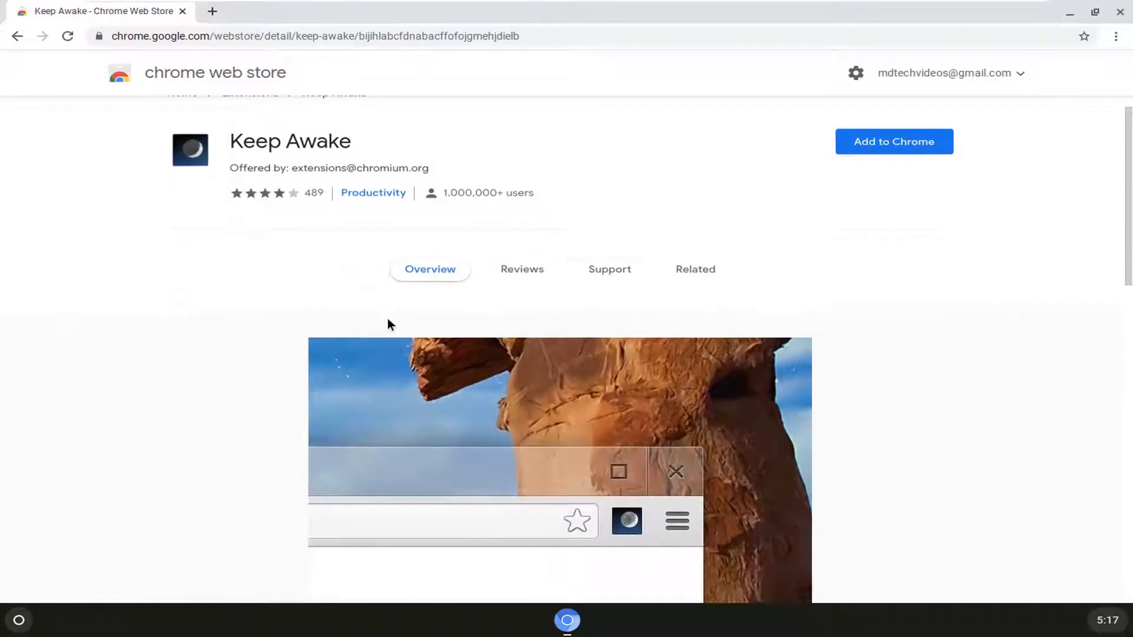
scroll(down, 3)
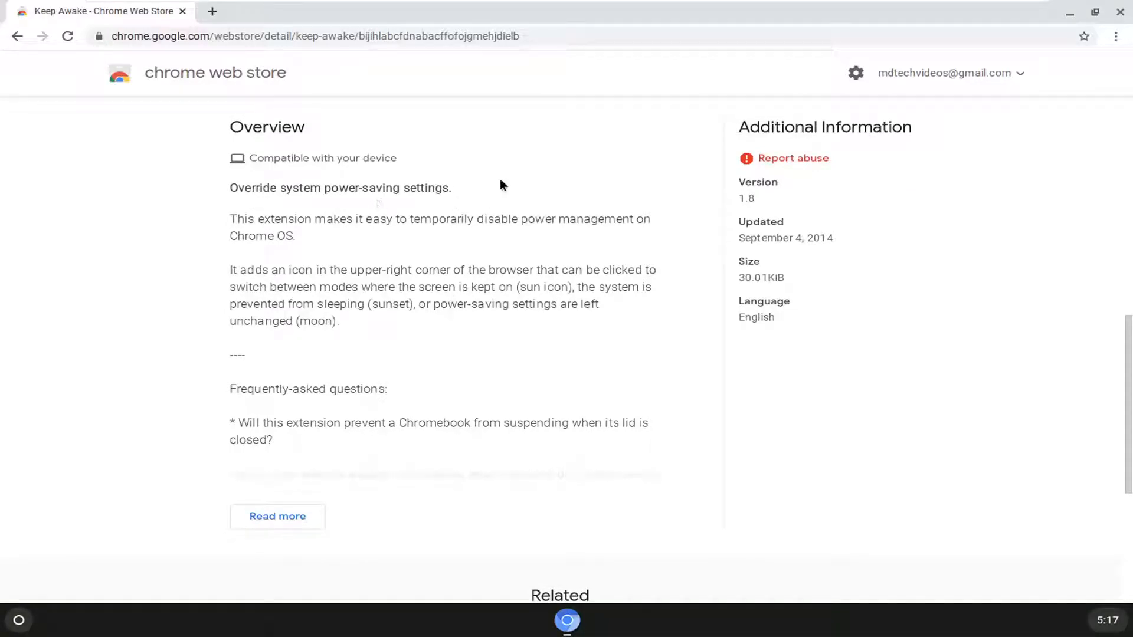
mouse_move(430, 234)
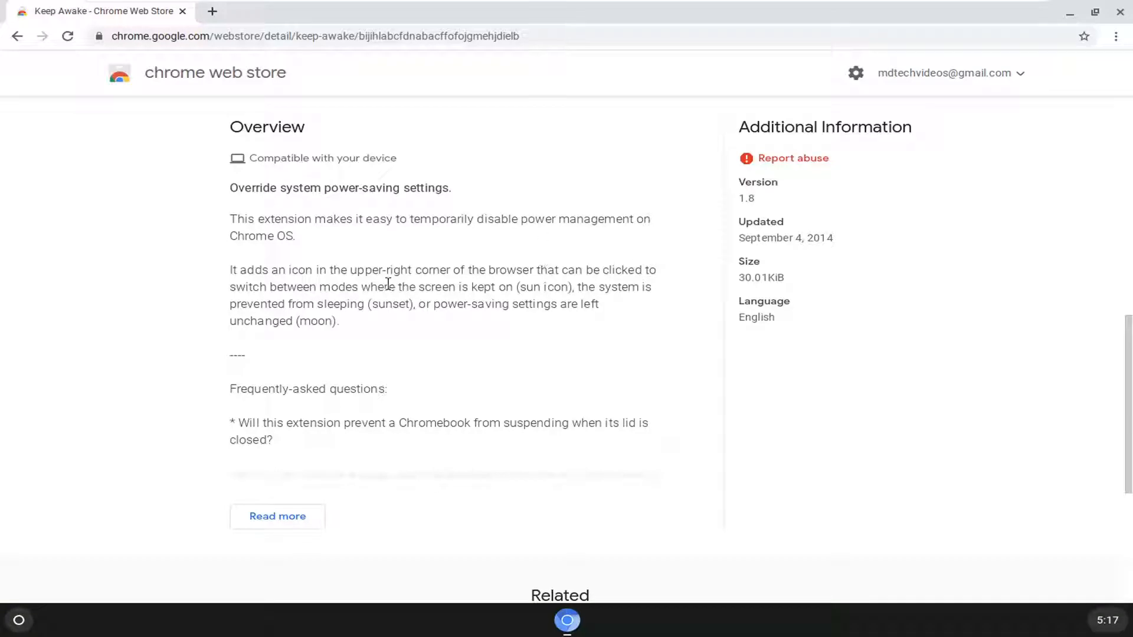
mouse_move(571, 347)
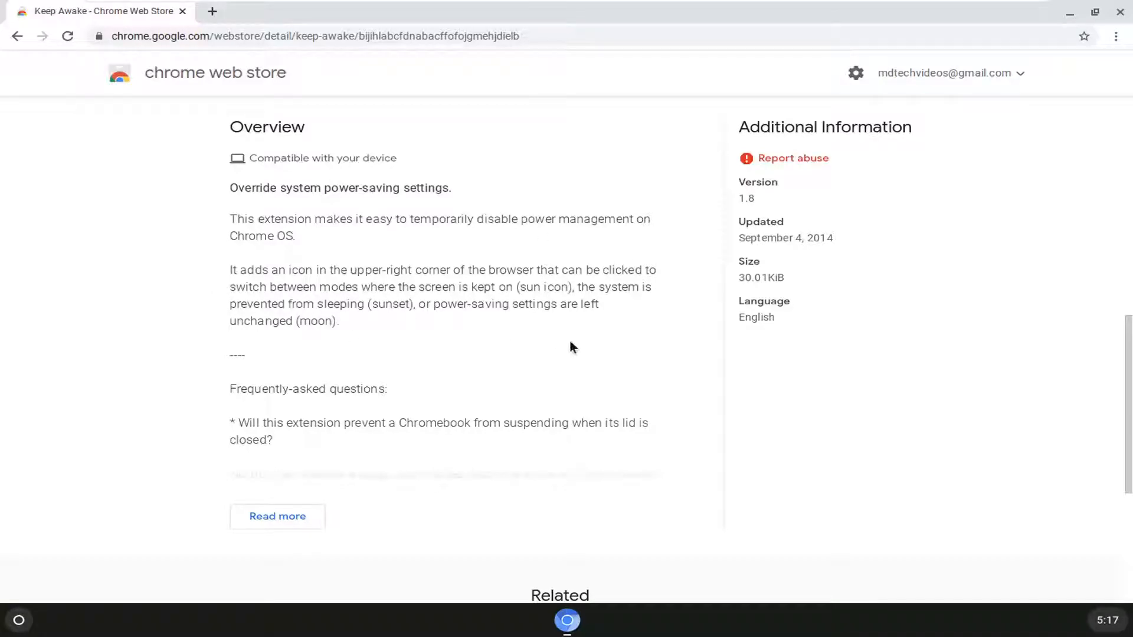
mouse_move(1031, 79)
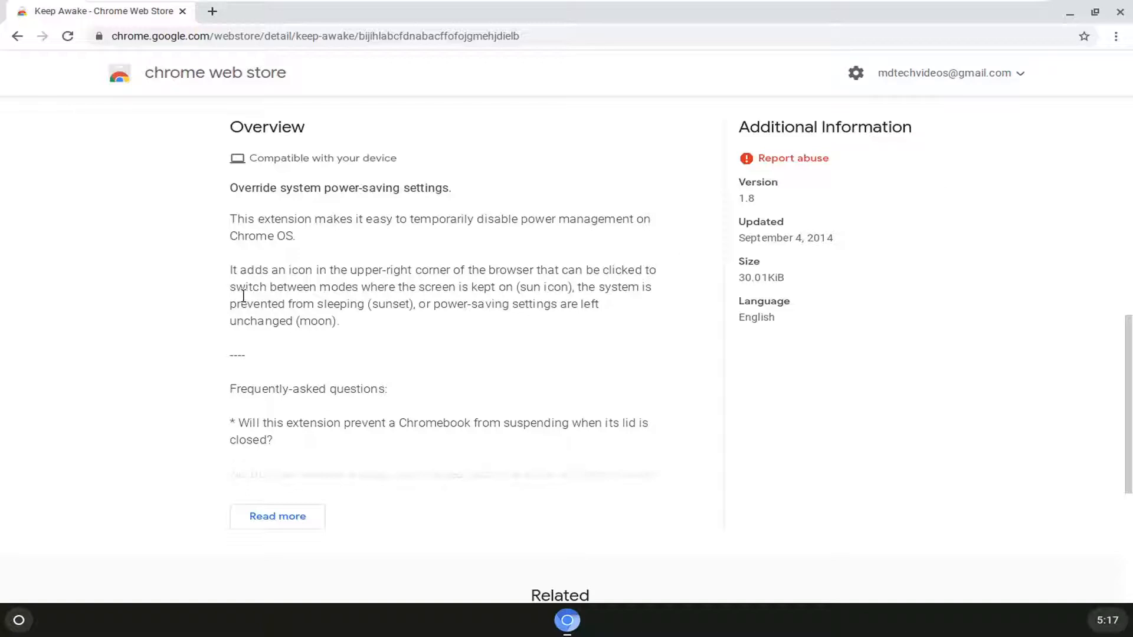
mouse_move(574, 287)
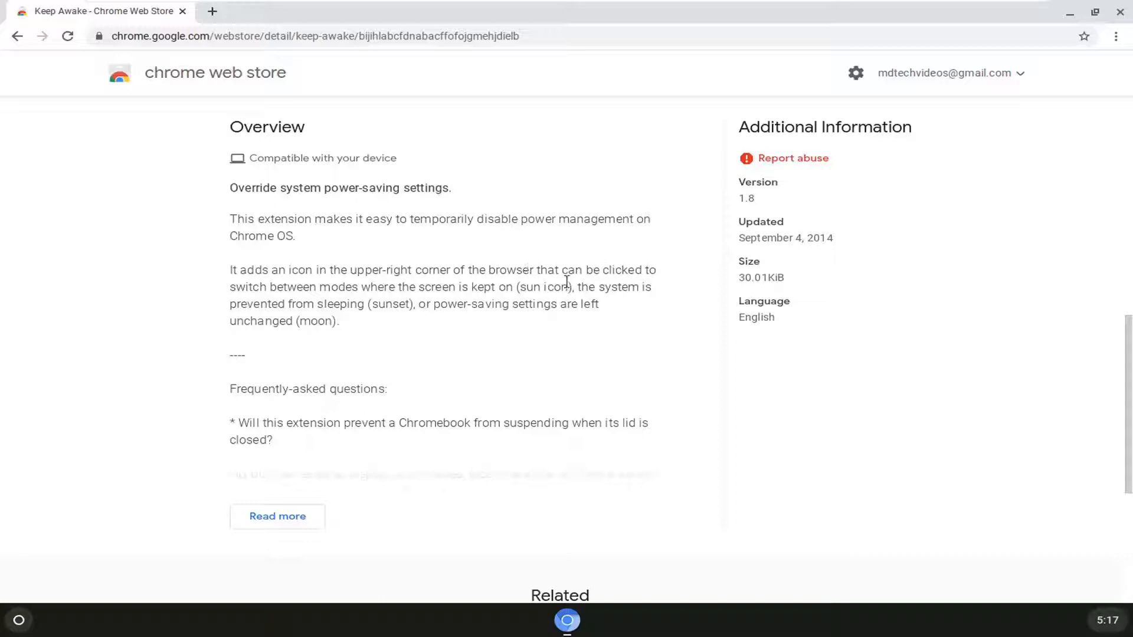
mouse_move(629, 319)
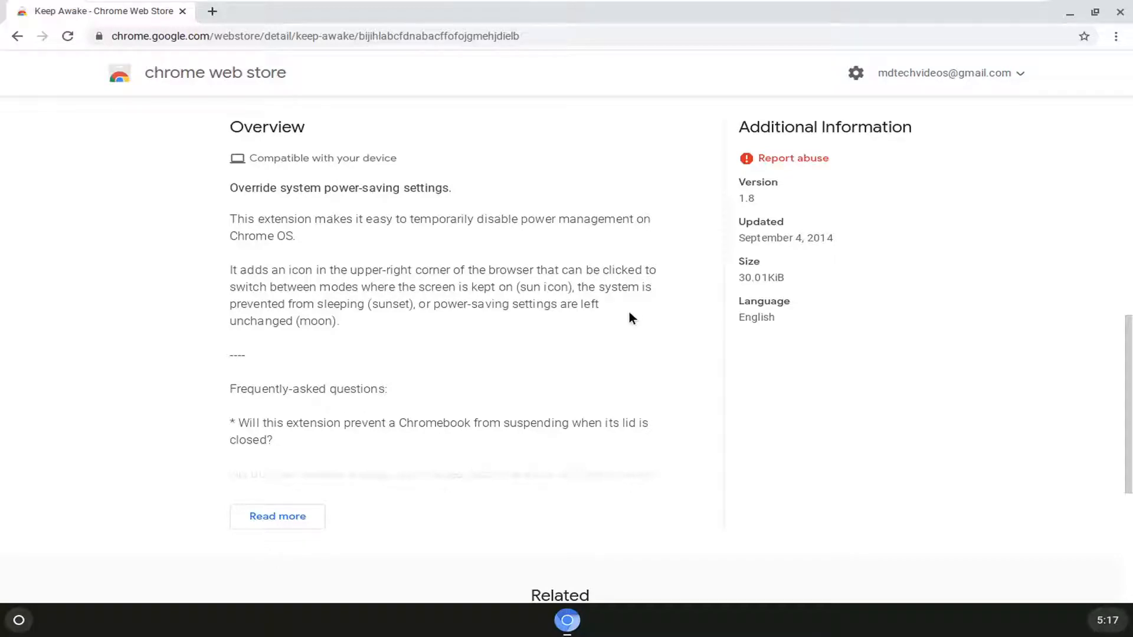
mouse_move(399, 317)
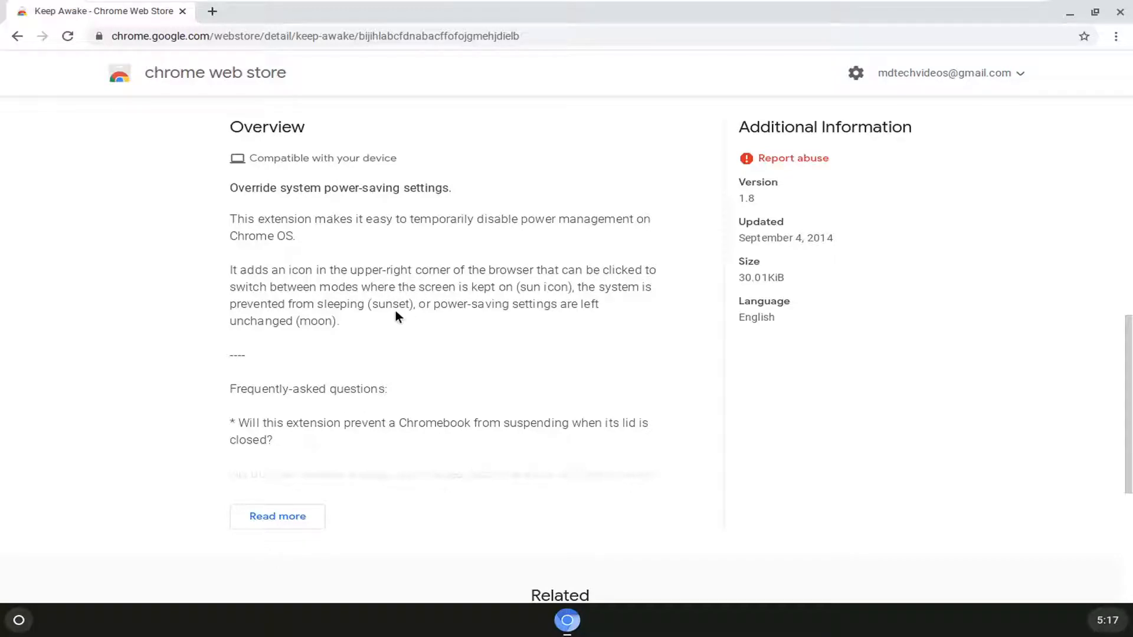
mouse_move(456, 323)
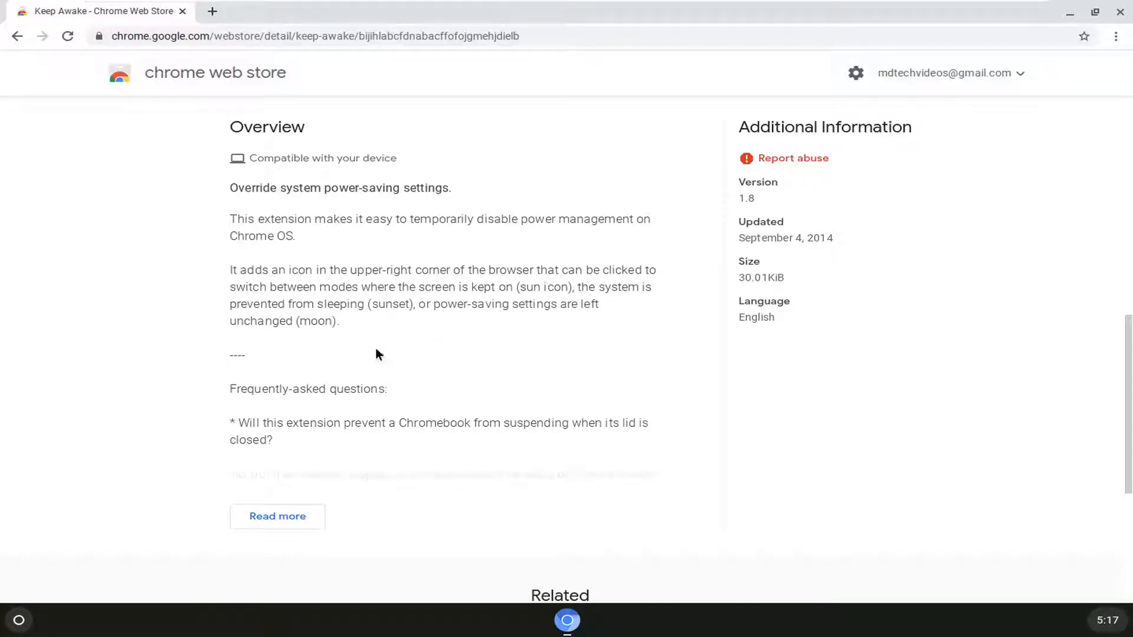
mouse_move(323, 334)
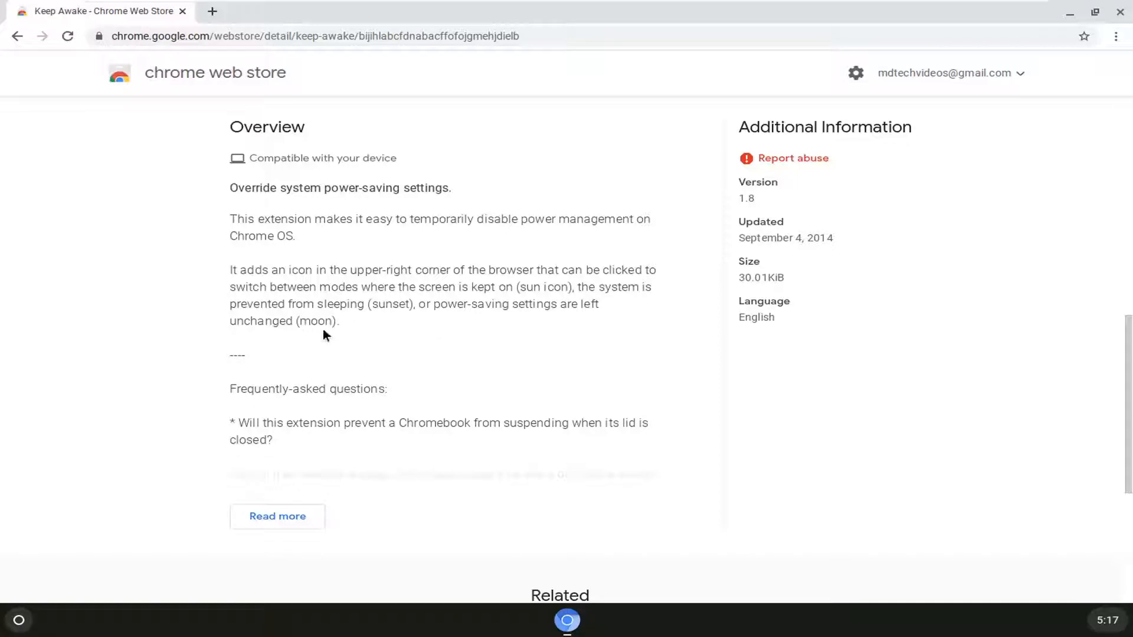
scroll(down, 3)
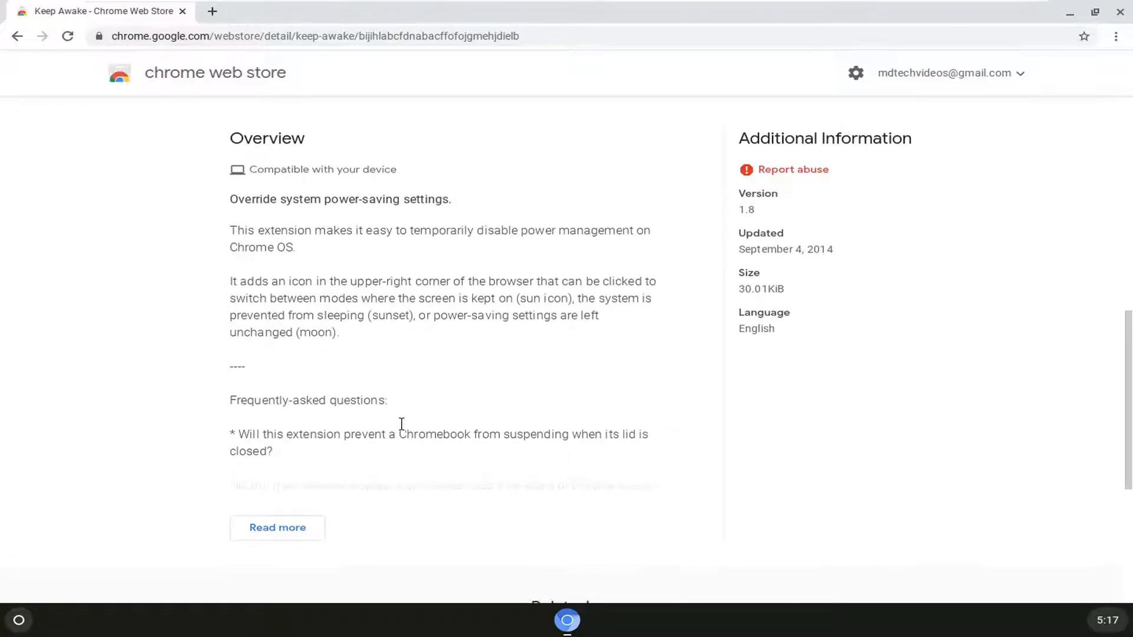
click(277, 528)
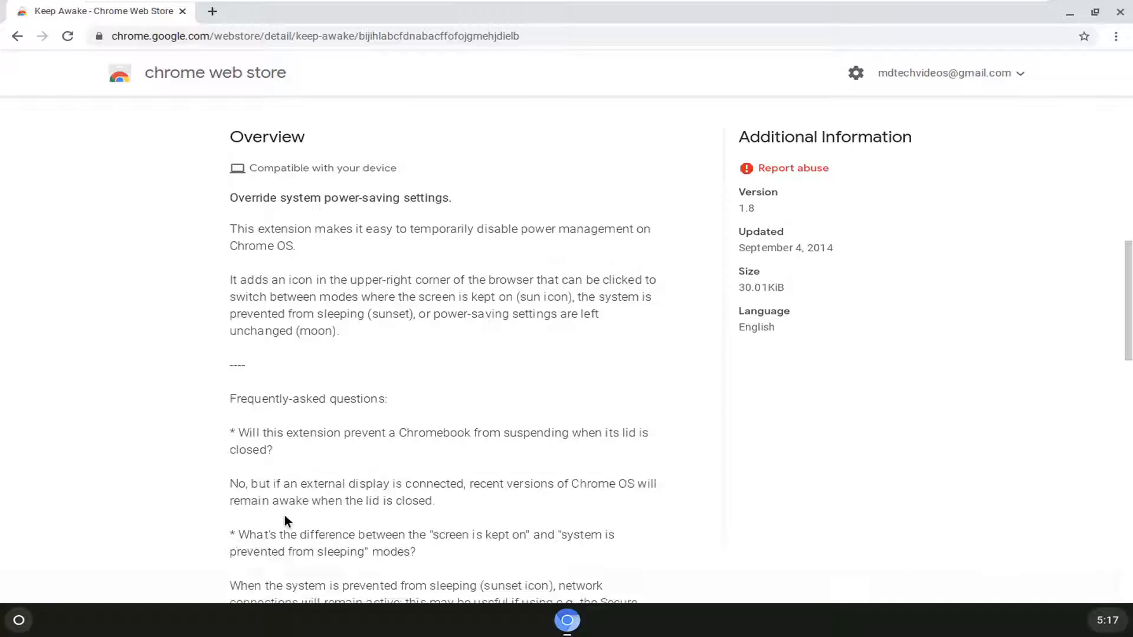
scroll(down, 3)
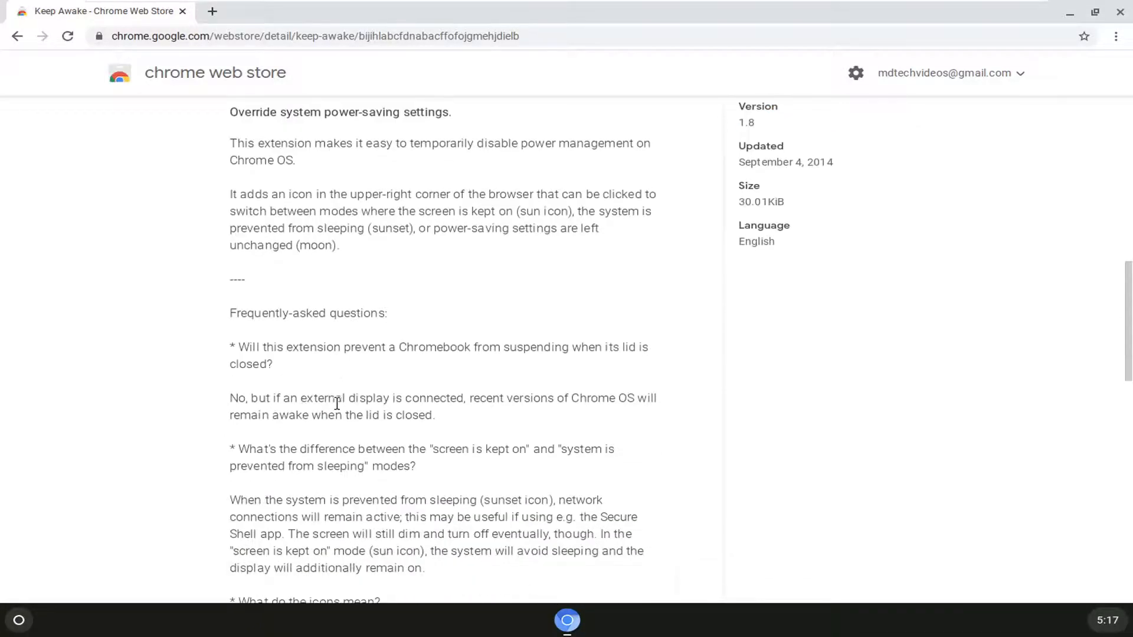
scroll(down, 3)
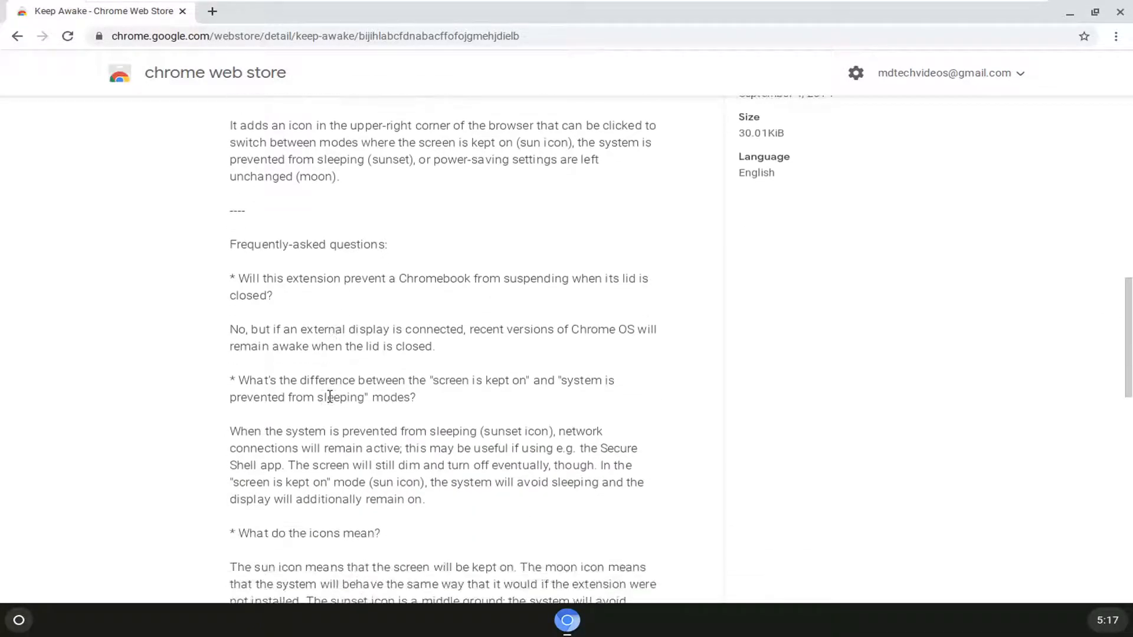
scroll(down, 3)
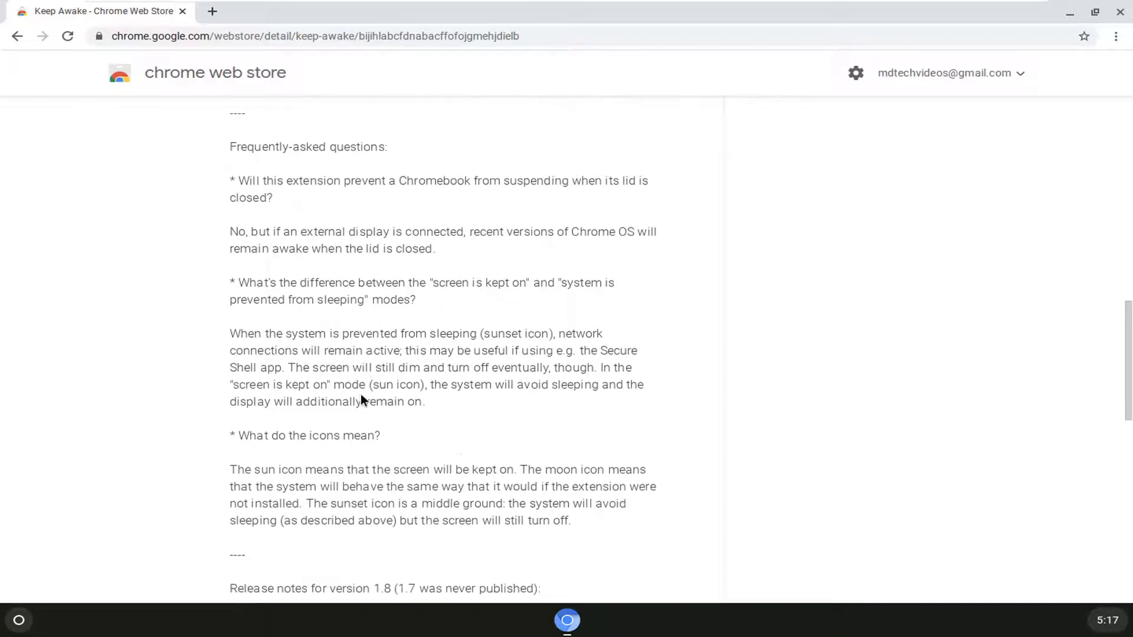
scroll(down, 3)
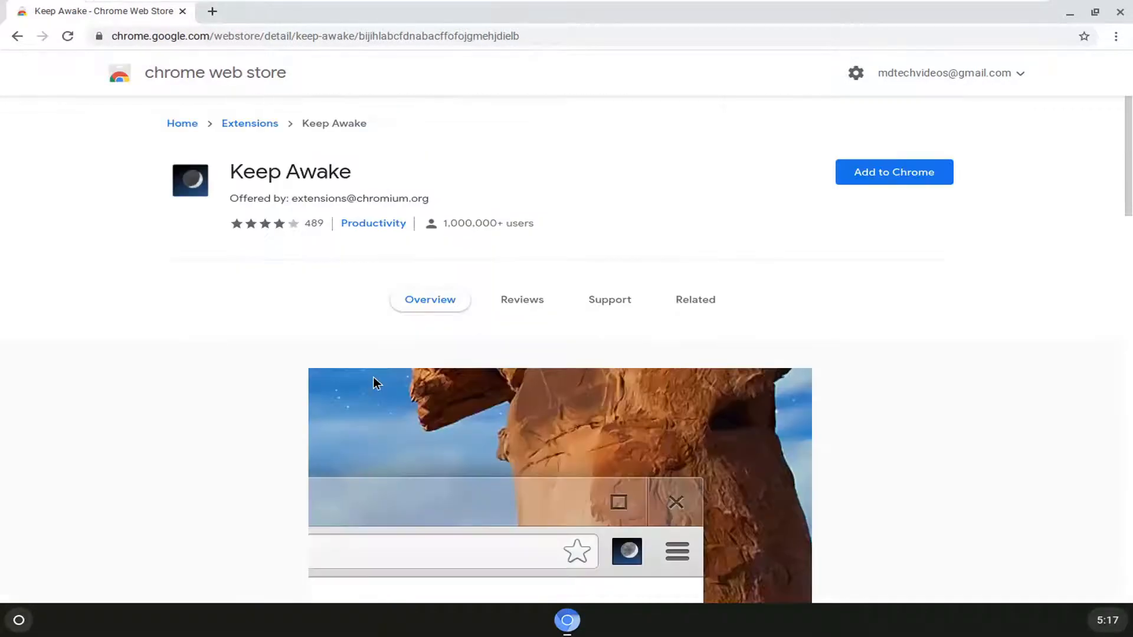
Add Keep Awake to Chrome, confirm the install and dismiss the added notice
click(893, 172)
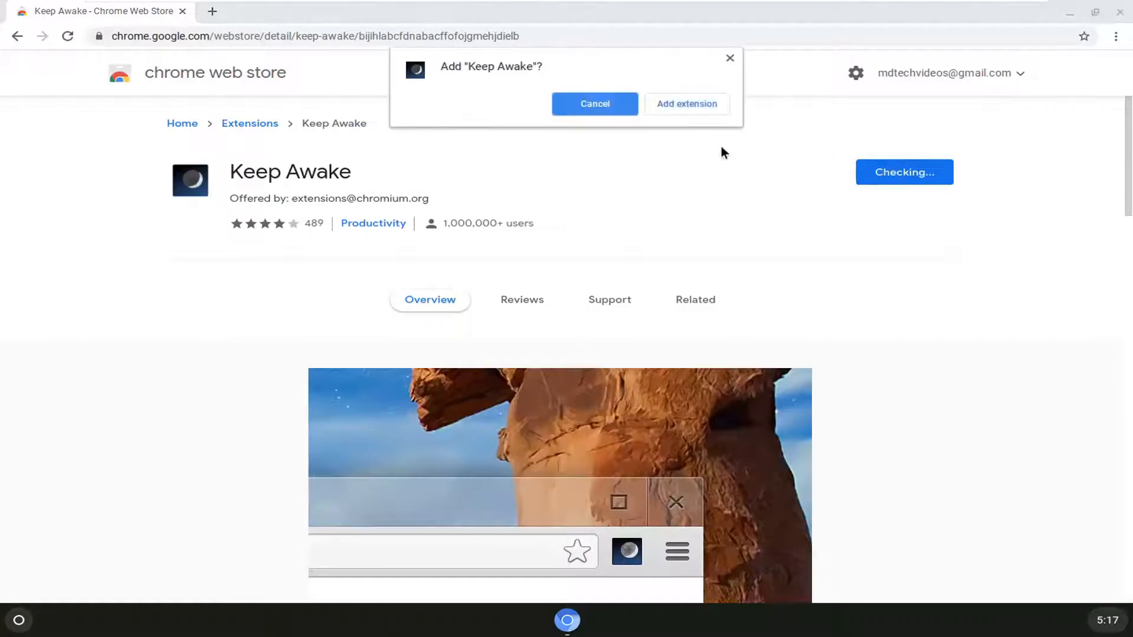
click(687, 104)
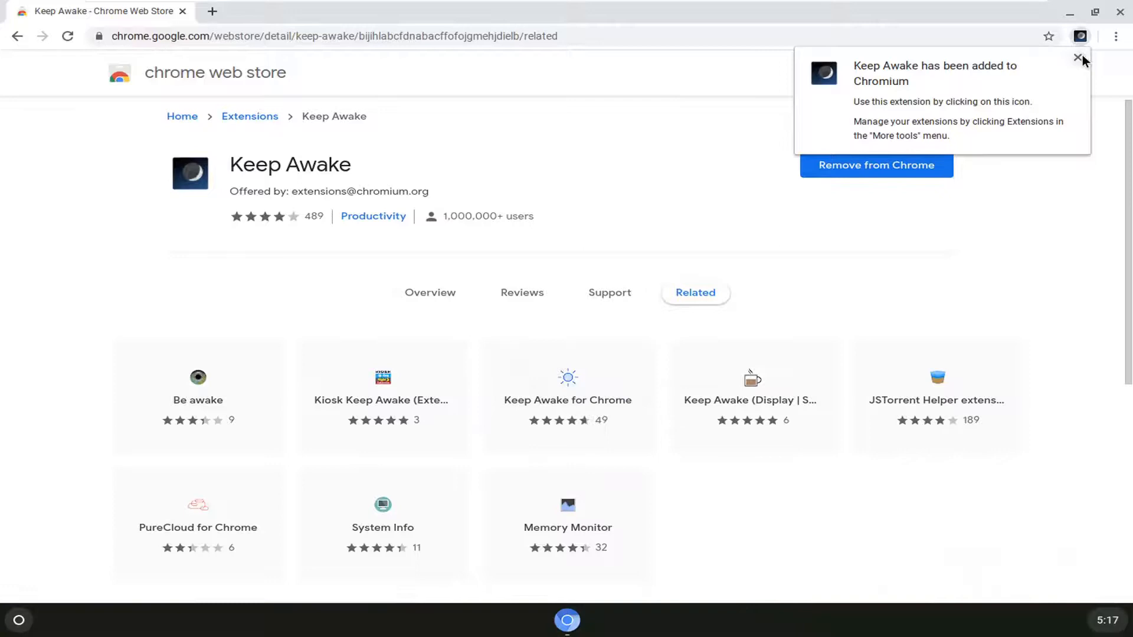
click(1083, 58)
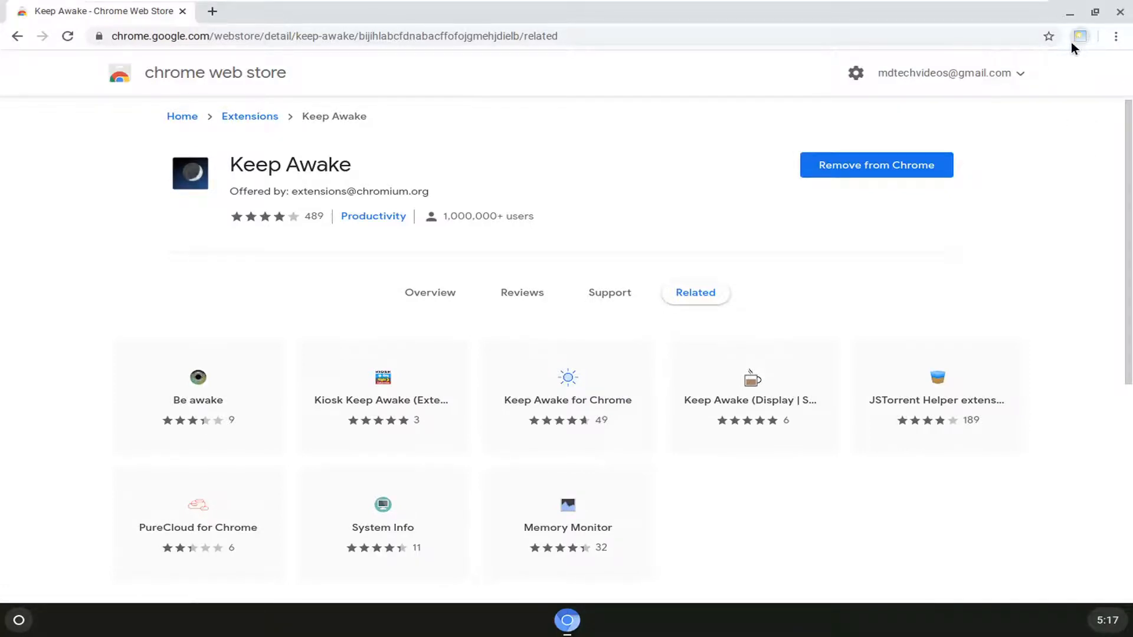
mouse_move(1080, 37)
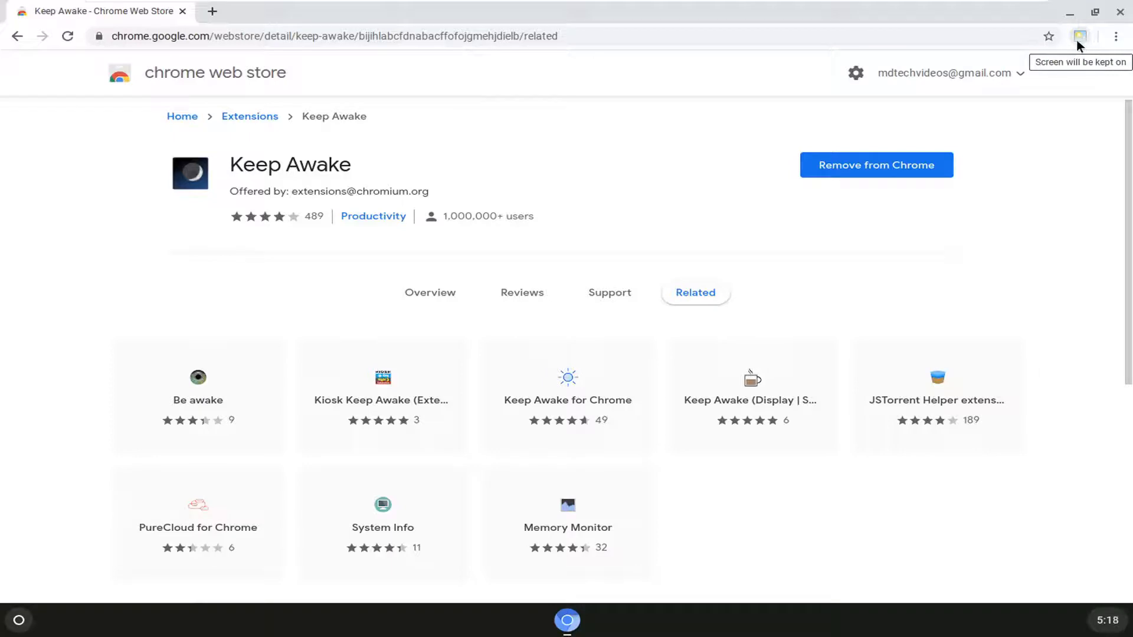
mouse_move(1082, 38)
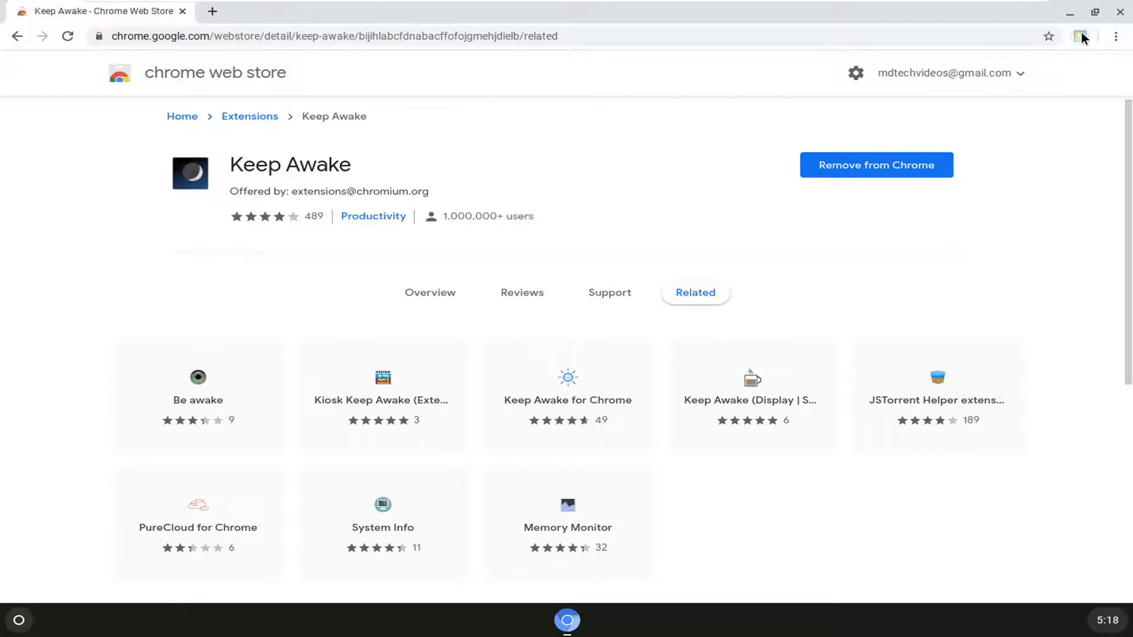
mouse_move(1078, 37)
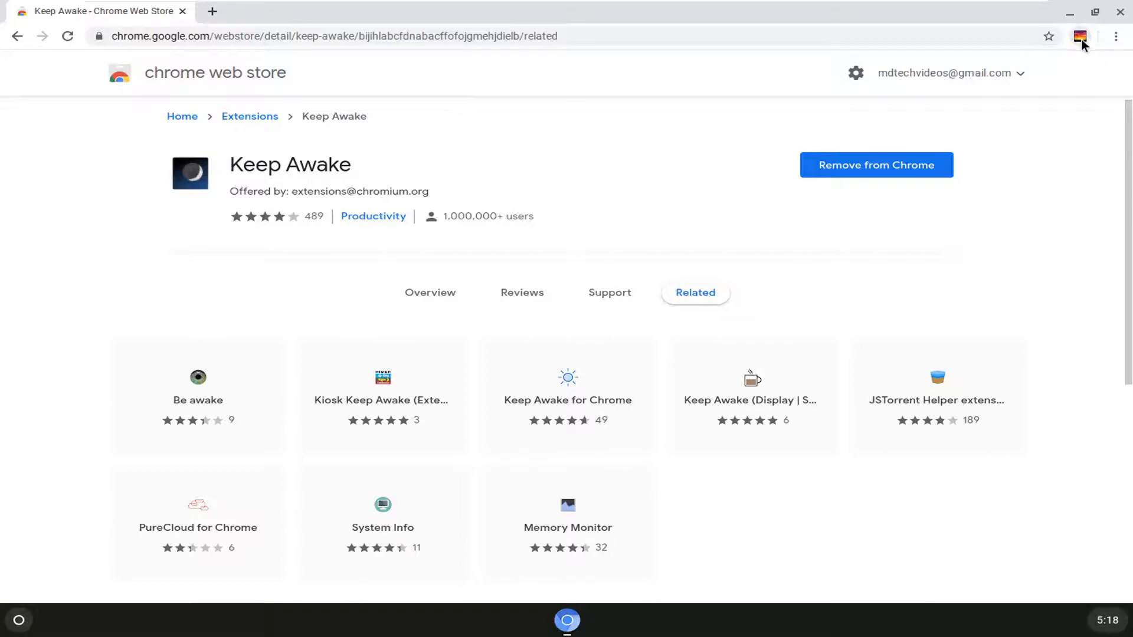
mouse_move(1082, 36)
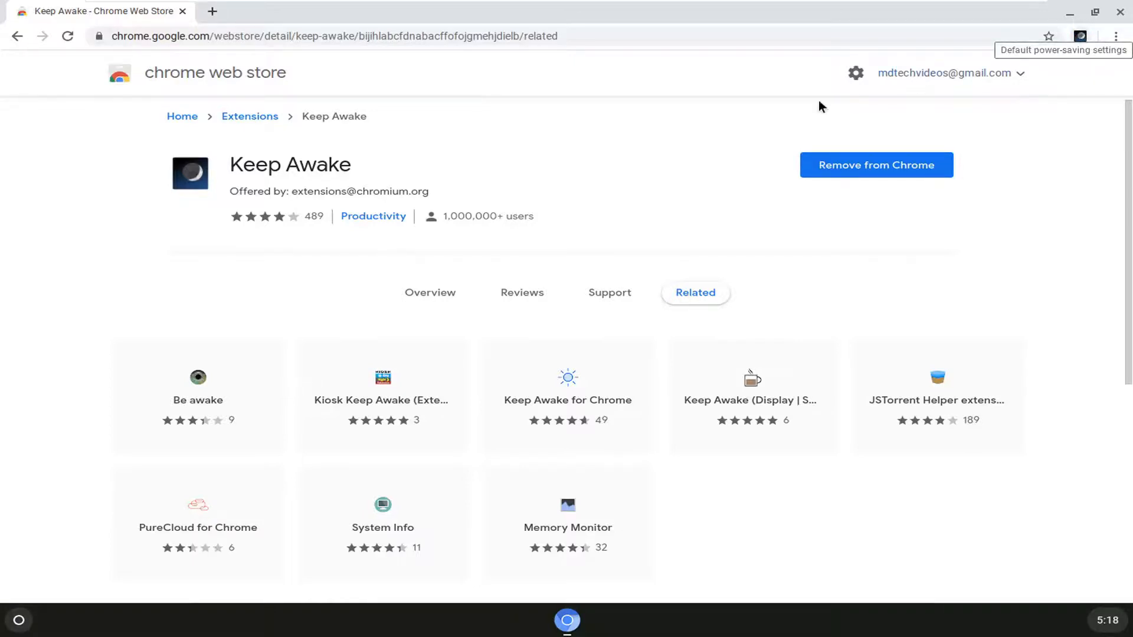
Scroll down the Keep Awake page after cycling the toolbar icon's modes
scroll(down, 3)
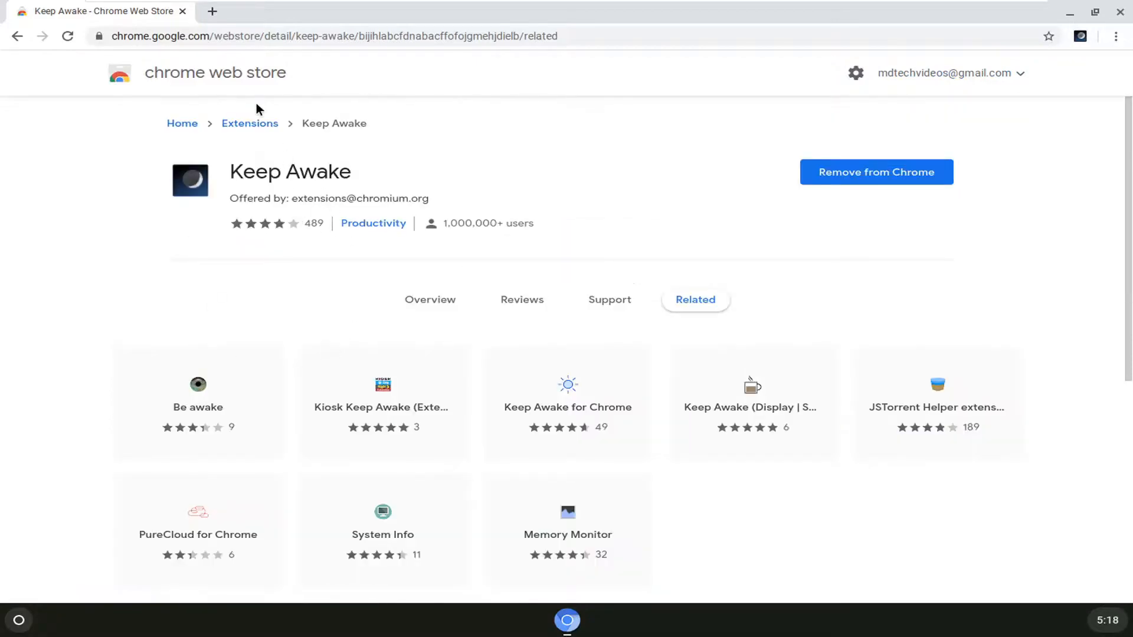
Go back to Keep Awake's Overview page and scroll down its details
click(430, 299)
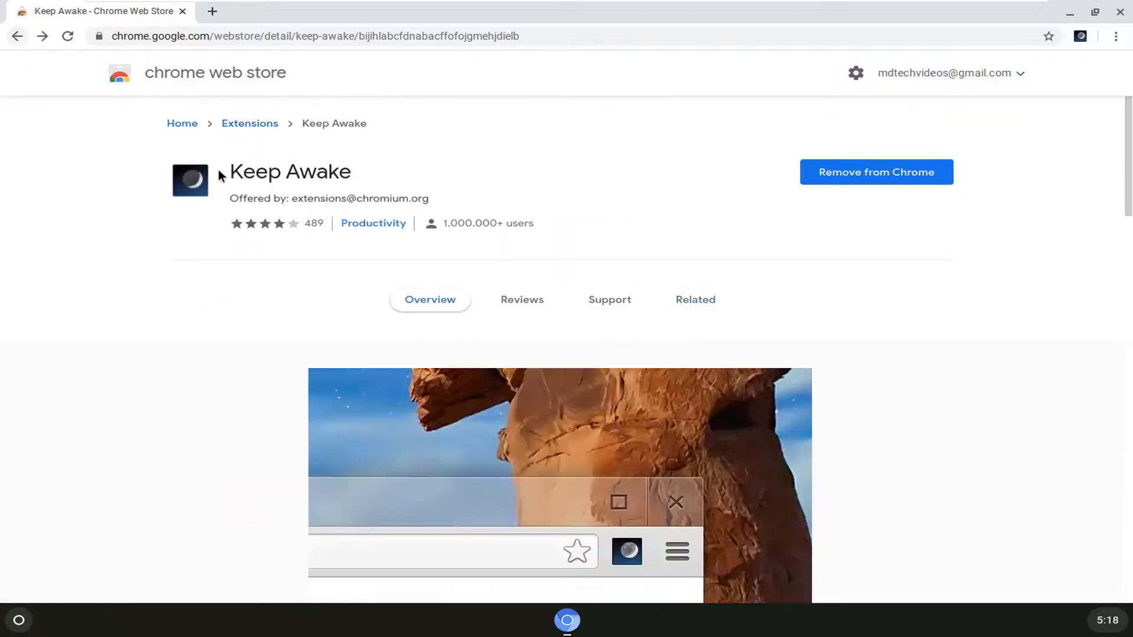
scroll(down, 3)
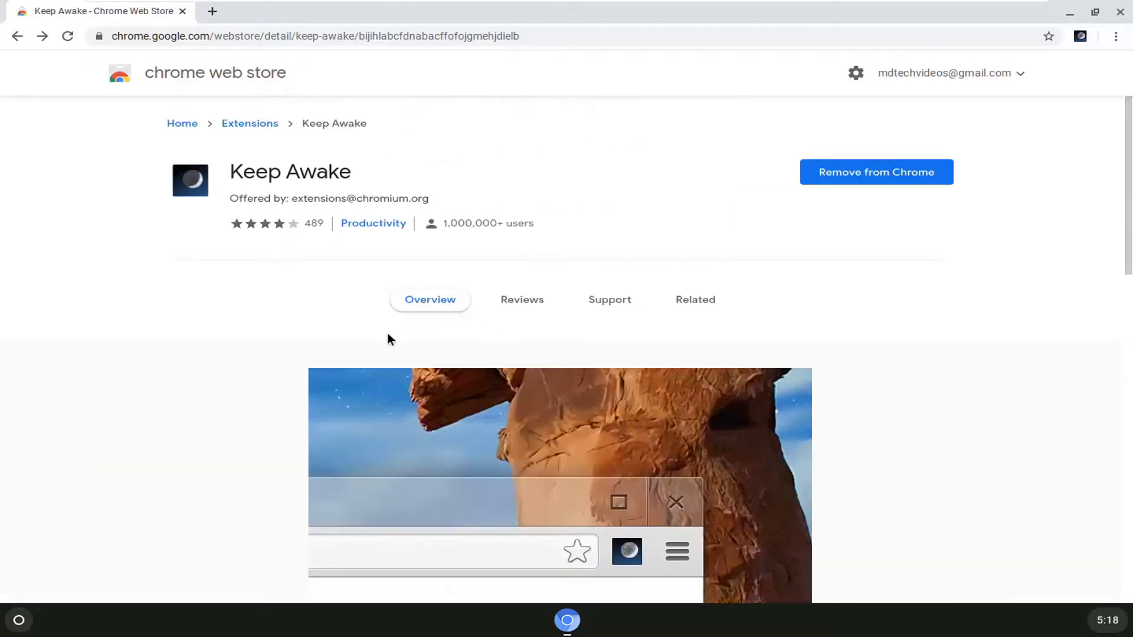
mouse_move(915, 84)
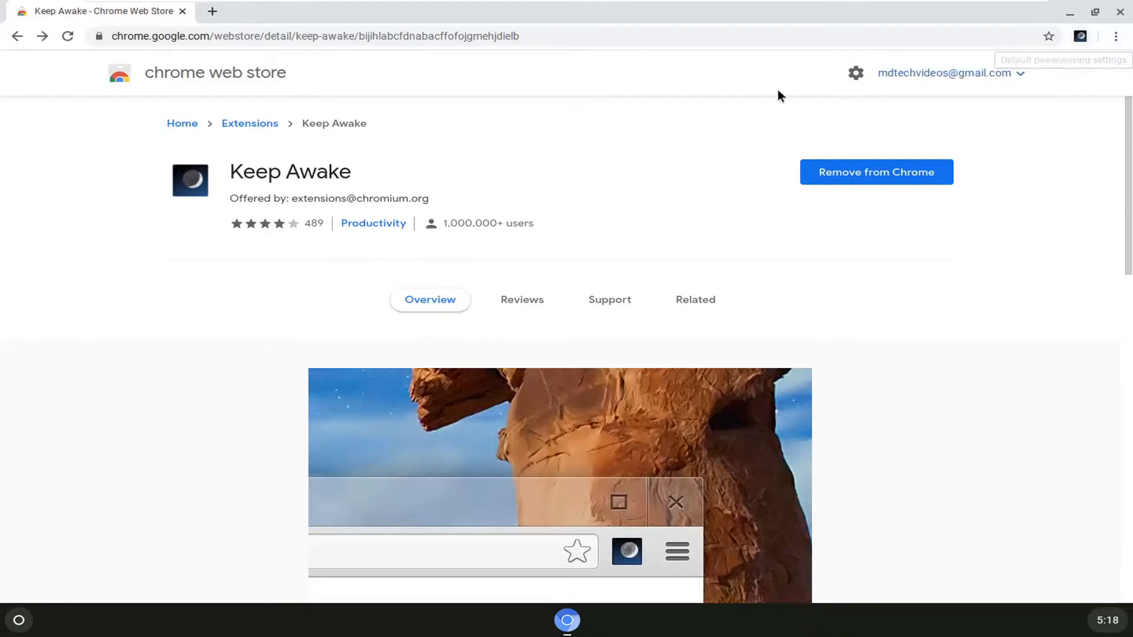
mouse_move(373, 258)
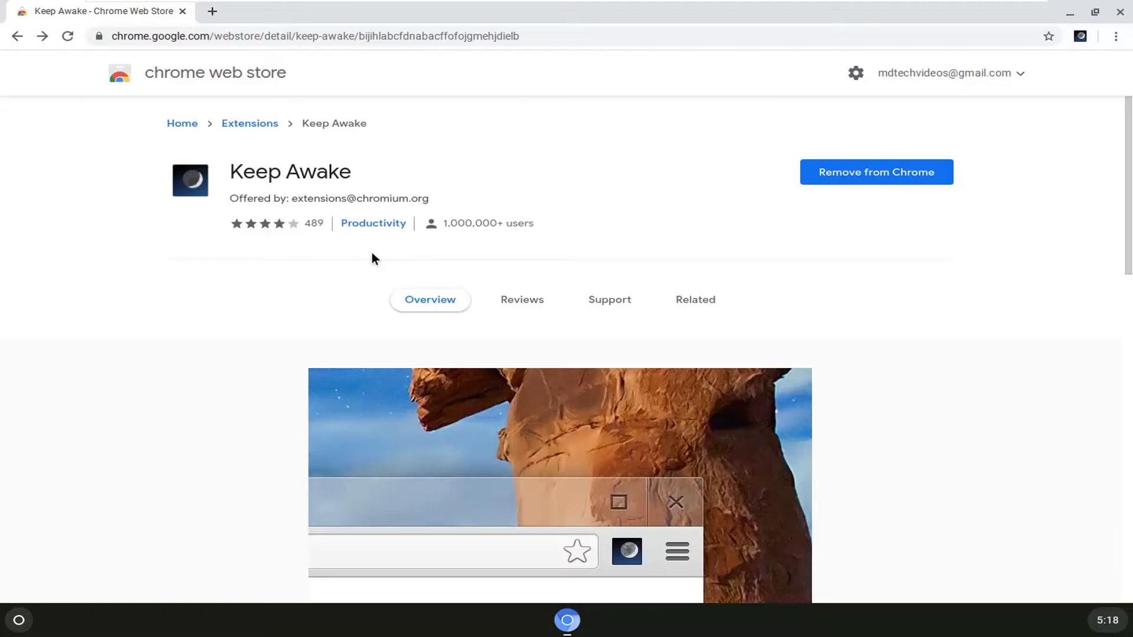
mouse_move(695, 175)
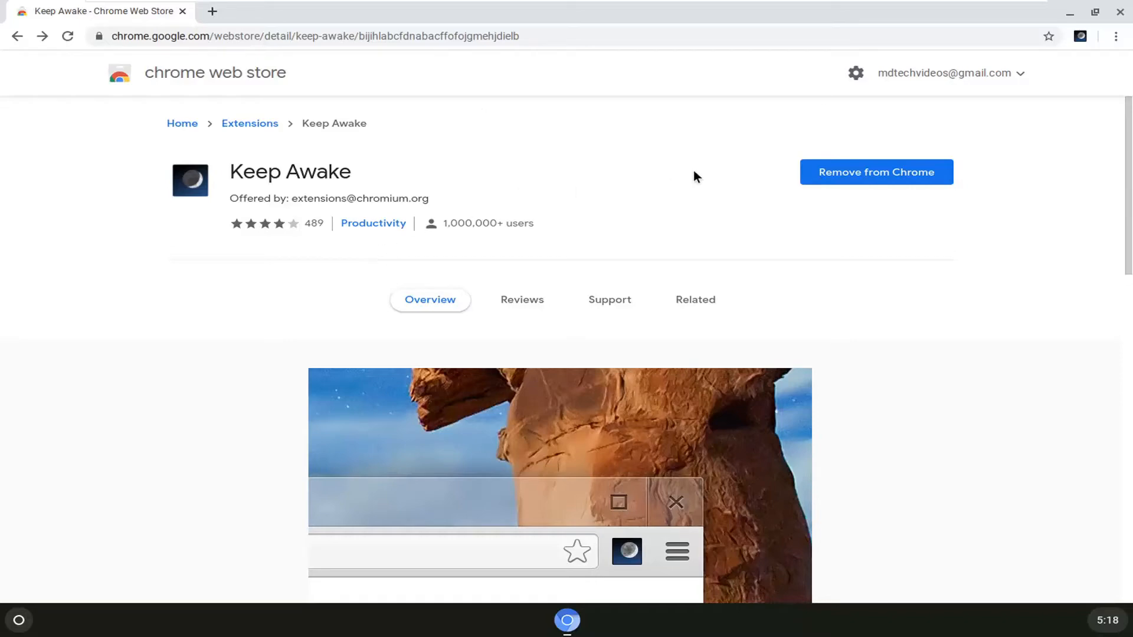